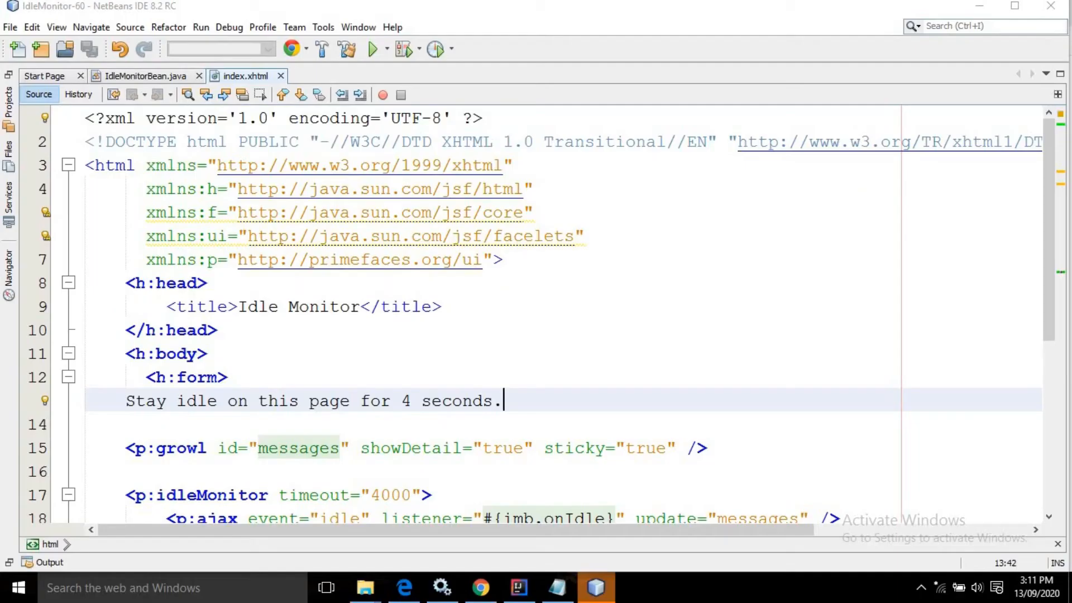
{"action": "mouse_move", "coordinate": [308, 367]}
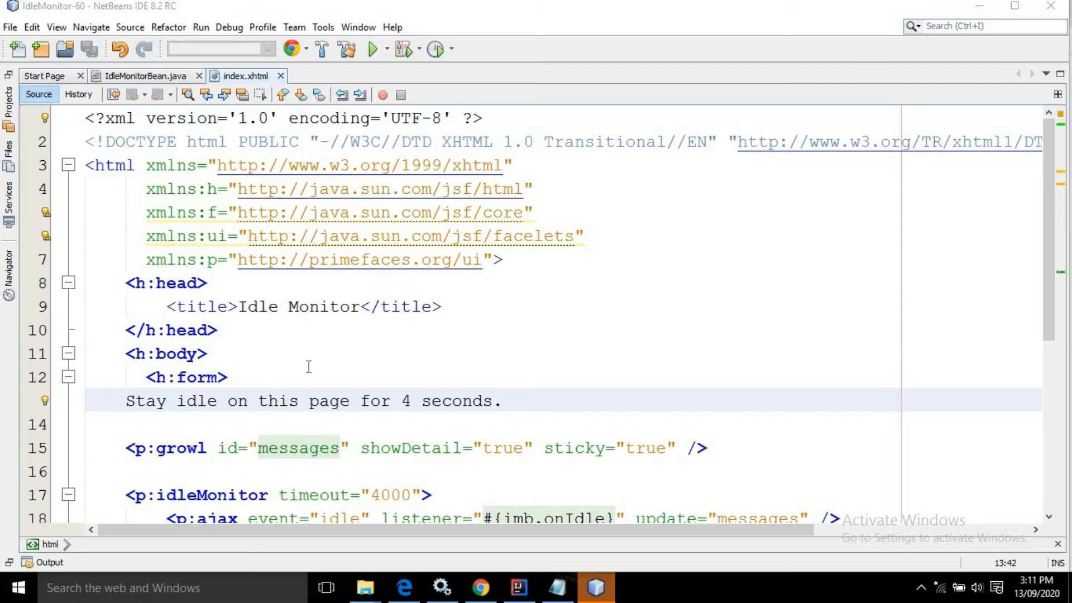
Bring up the deployed IdleMonitor-60 page at localhost:8080 in Chrome and wait for the Welcome Back growl
{"action": "left_click", "coordinate": [504, 401]}
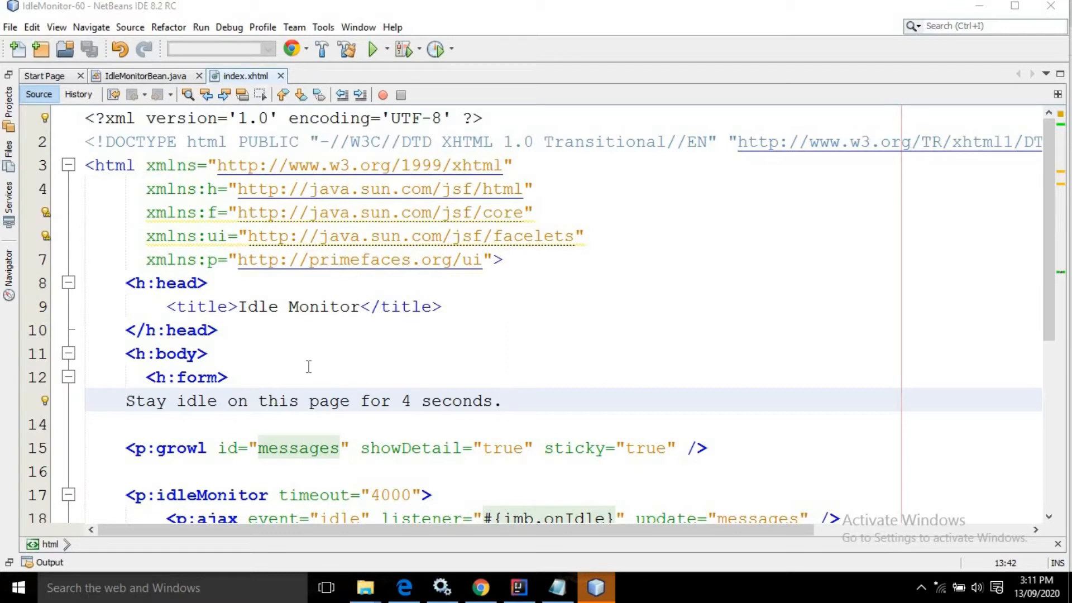
{"action": "left_click", "coordinate": [504, 400]}
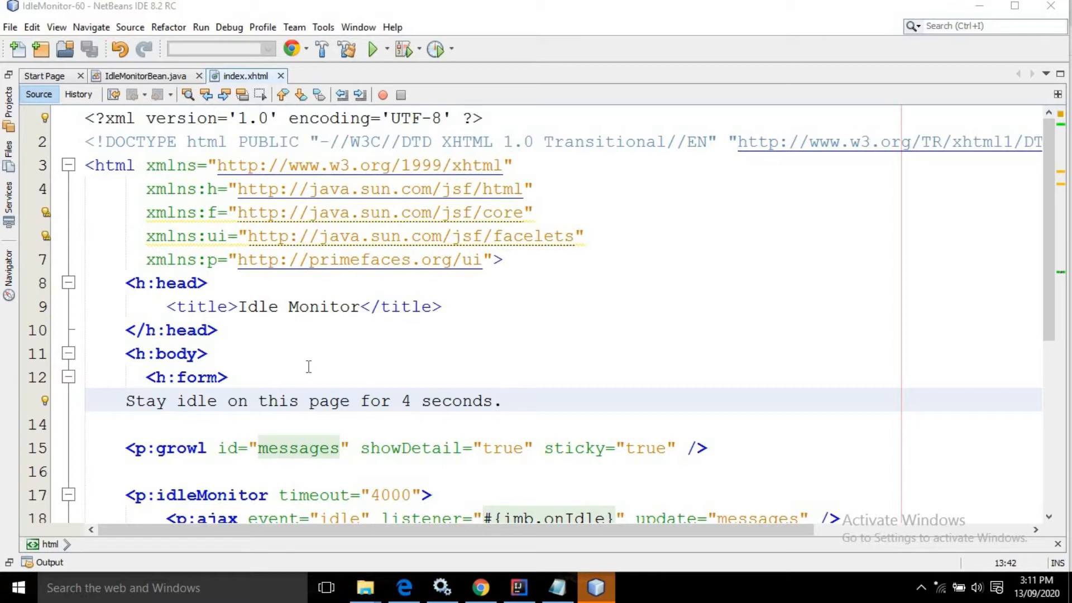
{"action": "left_click", "coordinate": [503, 401]}
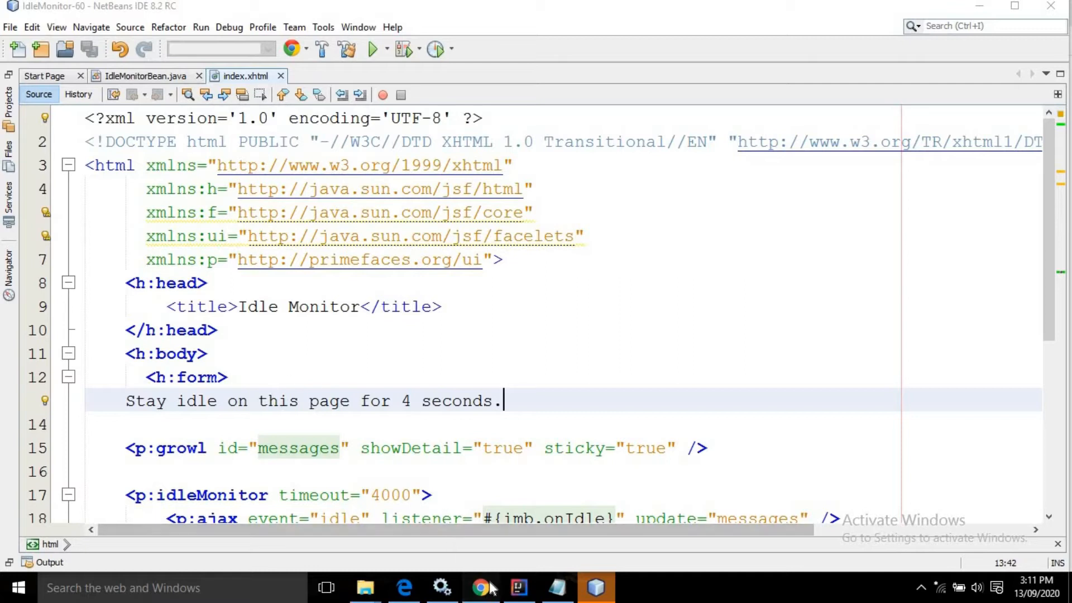
{"action": "left_click", "coordinate": [480, 588]}
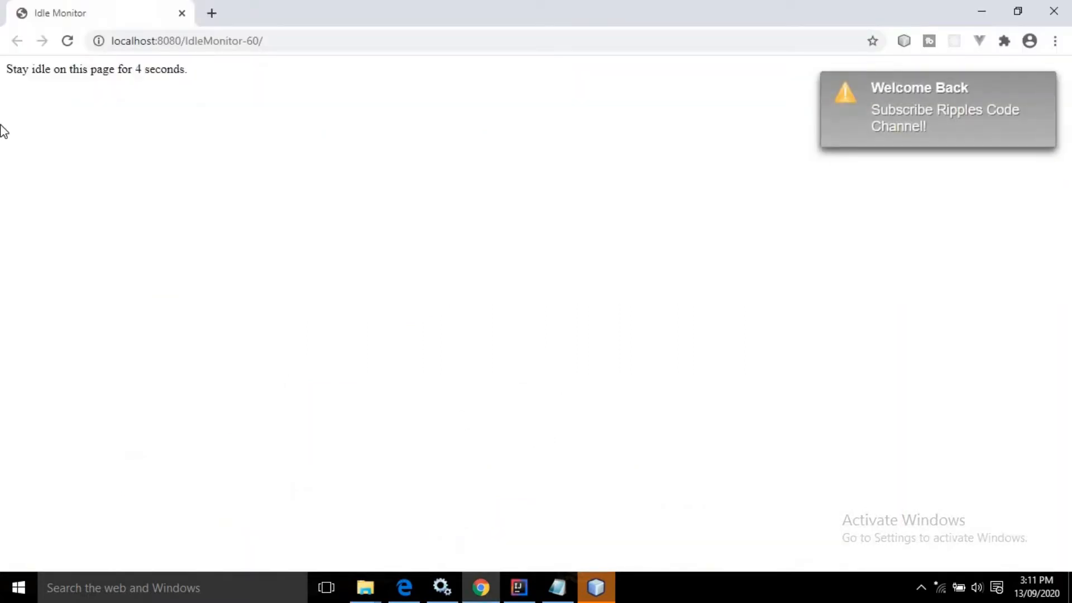
{"action": "mouse_move", "coordinate": [74, 85]}
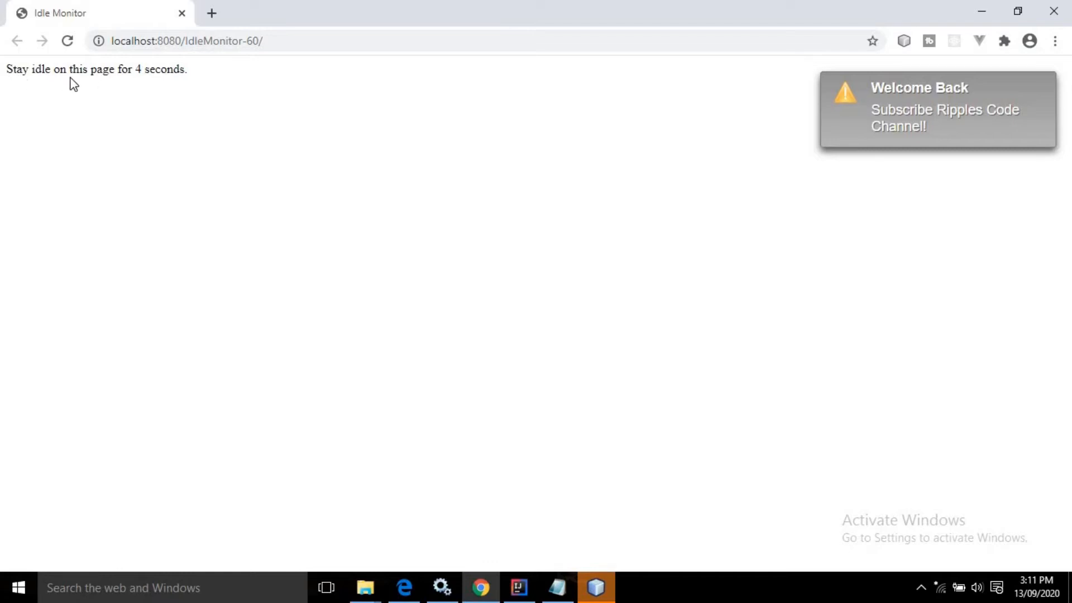
{"action": "mouse_move", "coordinate": [188, 85]}
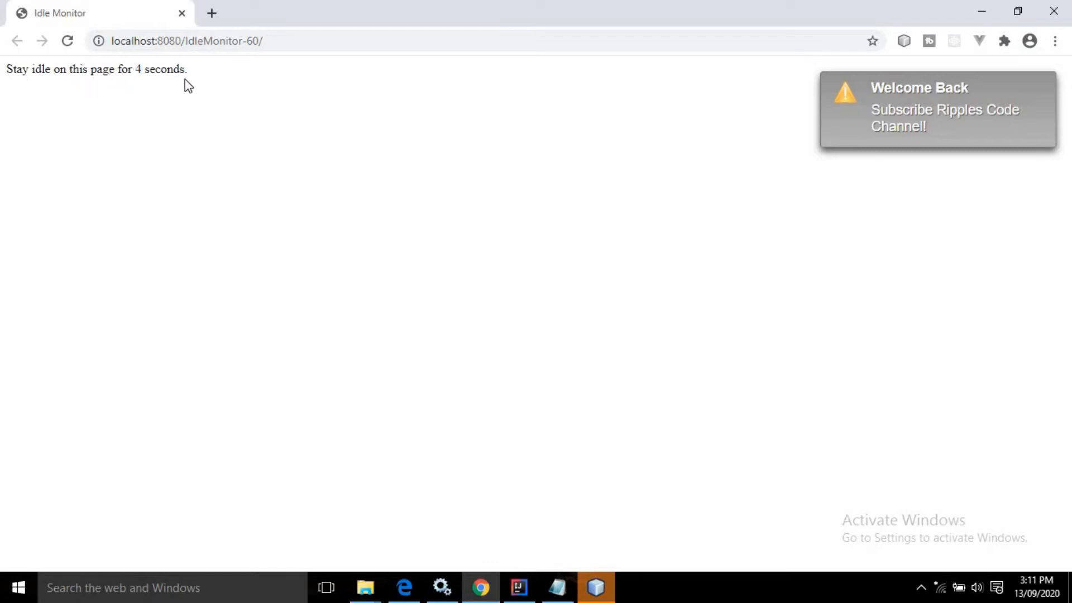
{"action": "mouse_move", "coordinate": [600, 425]}
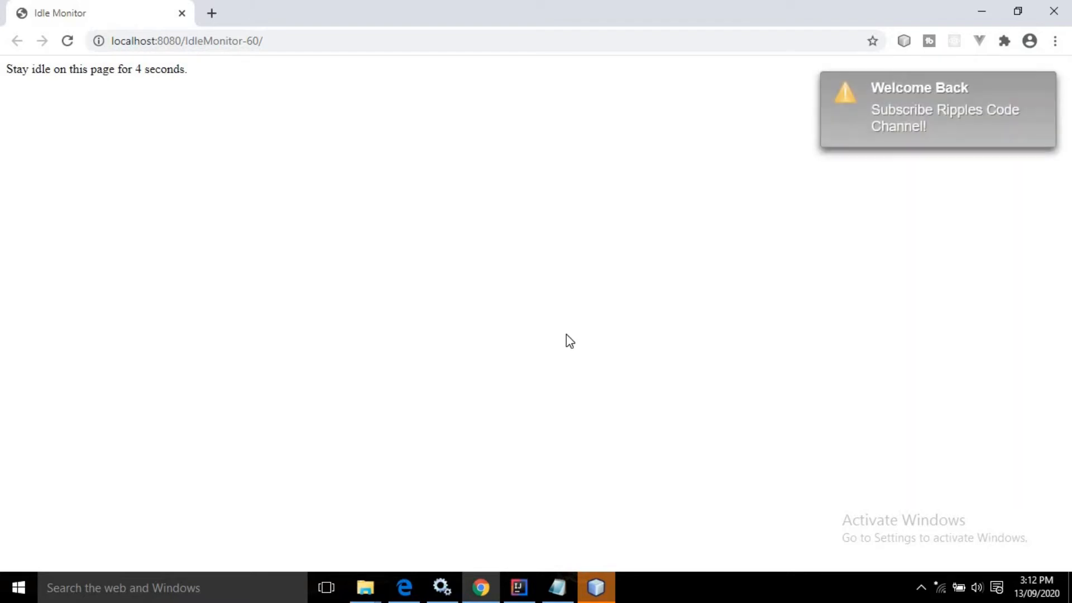
{"action": "mouse_move", "coordinate": [584, 369]}
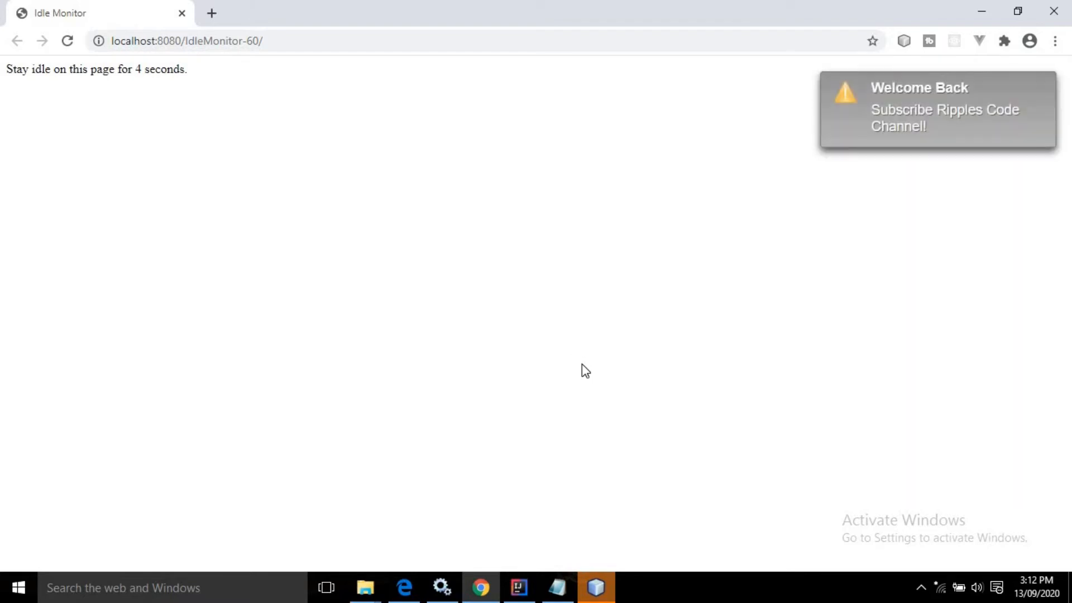
{"action": "mouse_move", "coordinate": [598, 552]}
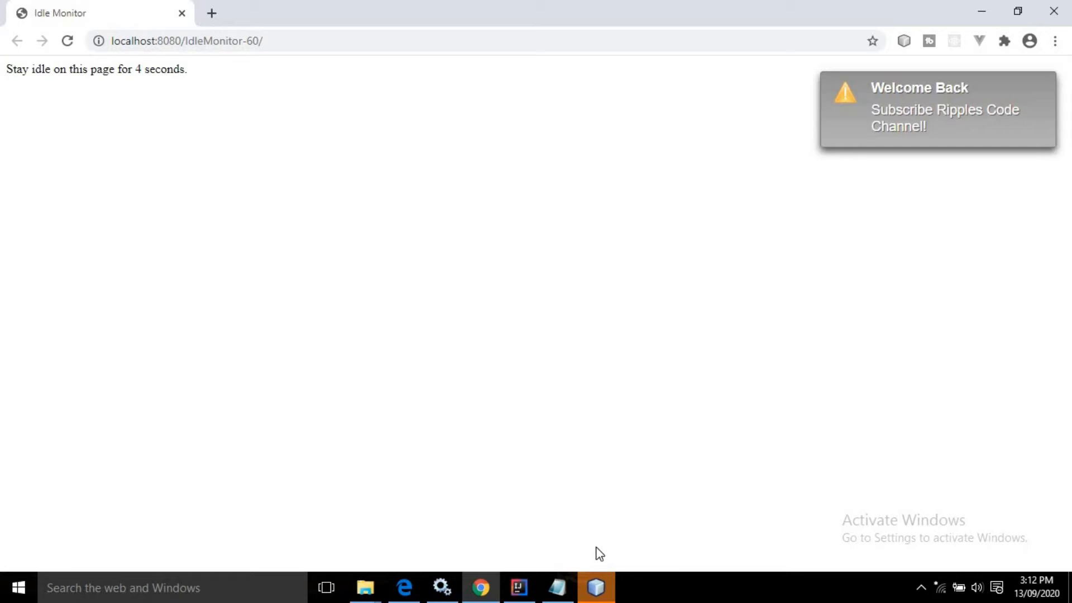
Return to NetBeans and expand the project's Libraries, listing PrimeFaces 5.0, JDK 1.8 and GlassFish Server 4.1.1
{"action": "left_click", "coordinate": [595, 587]}
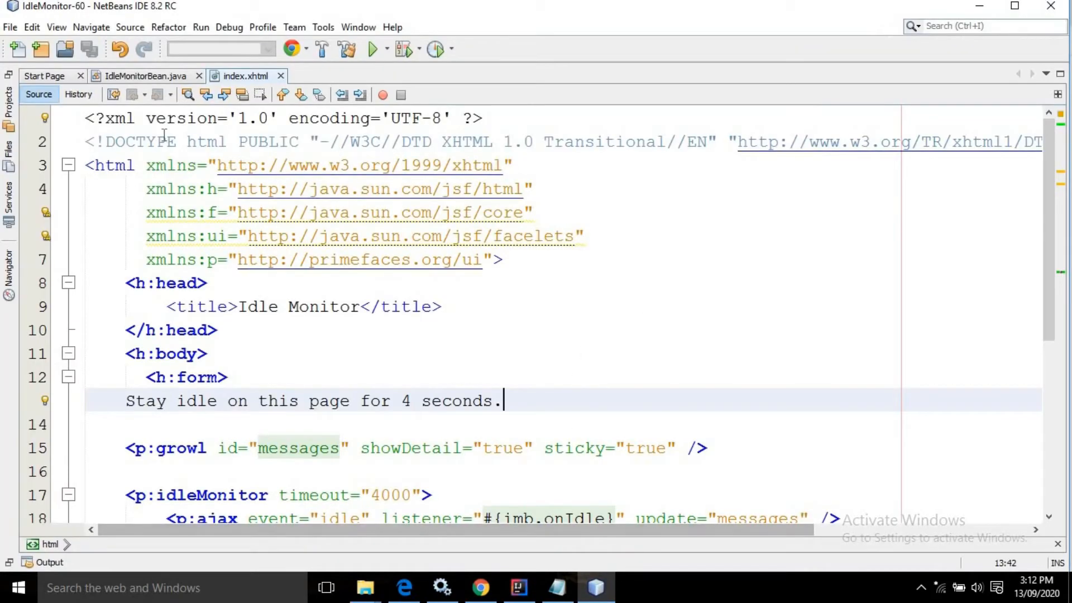
{"action": "left_click", "coordinate": [11, 125]}
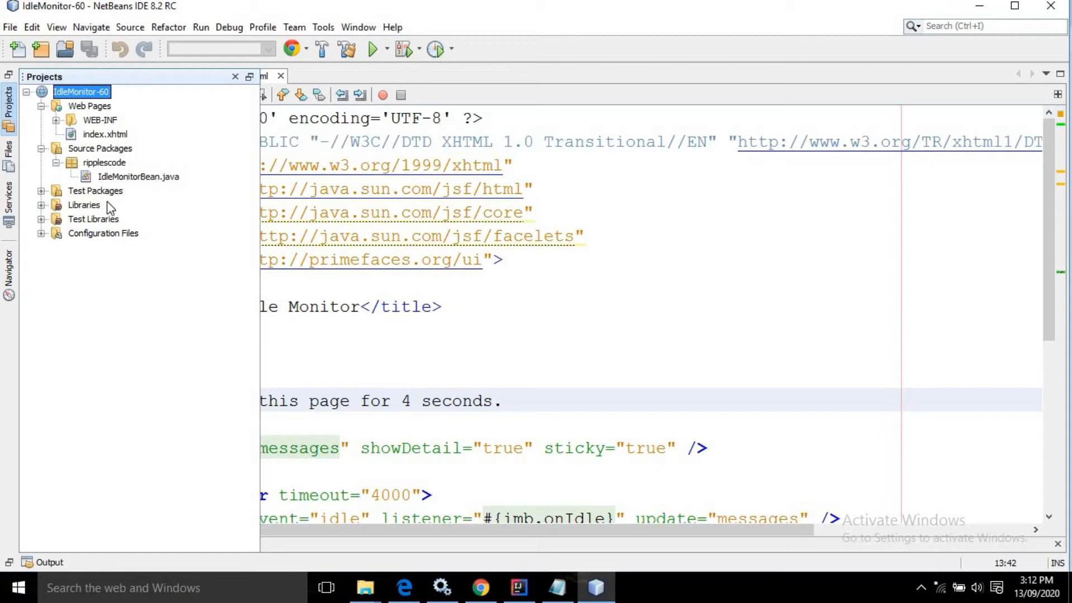
{"action": "left_click", "coordinate": [45, 205]}
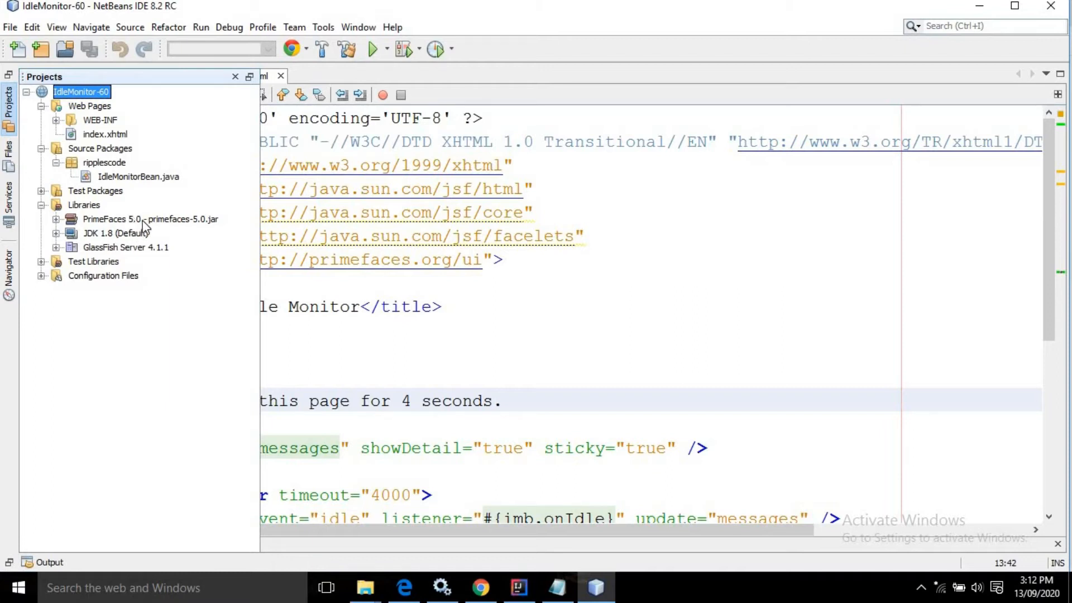
{"action": "mouse_move", "coordinate": [146, 223]}
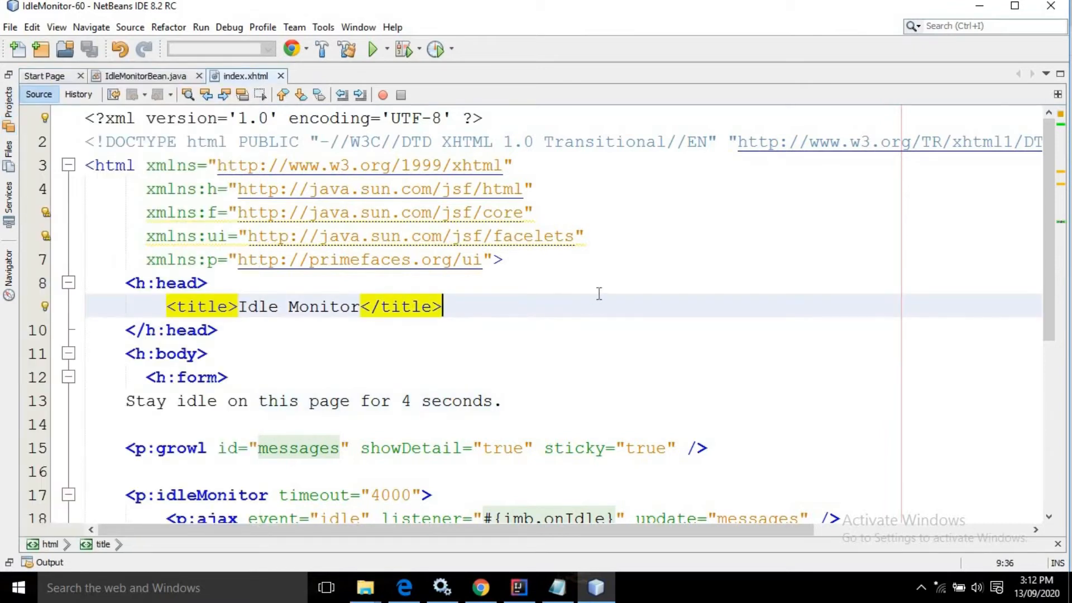
{"action": "mouse_move", "coordinate": [516, 306]}
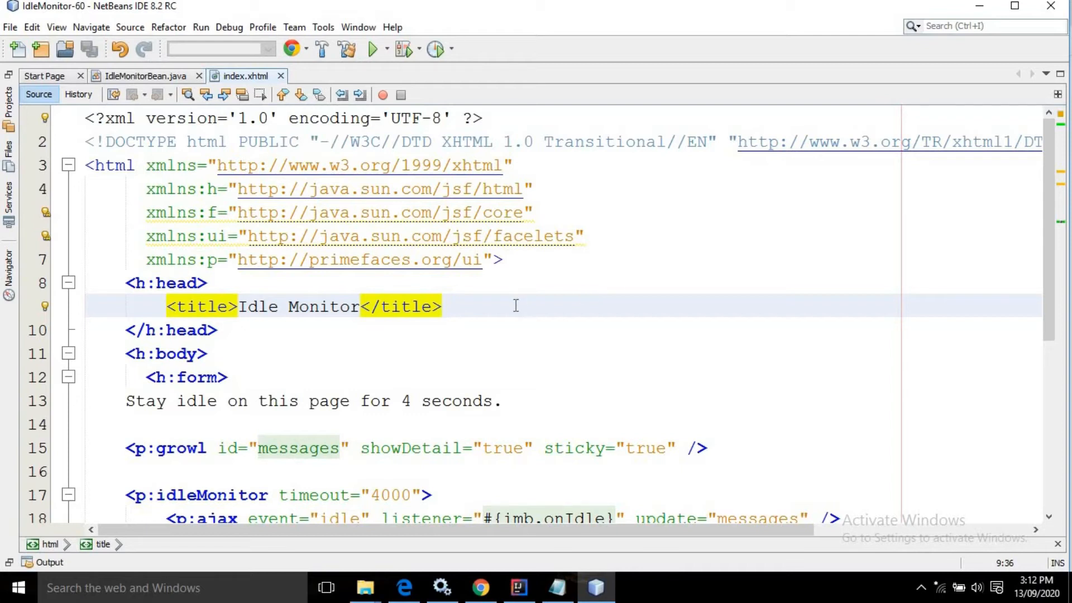
{"action": "mouse_move", "coordinate": [160, 179]}
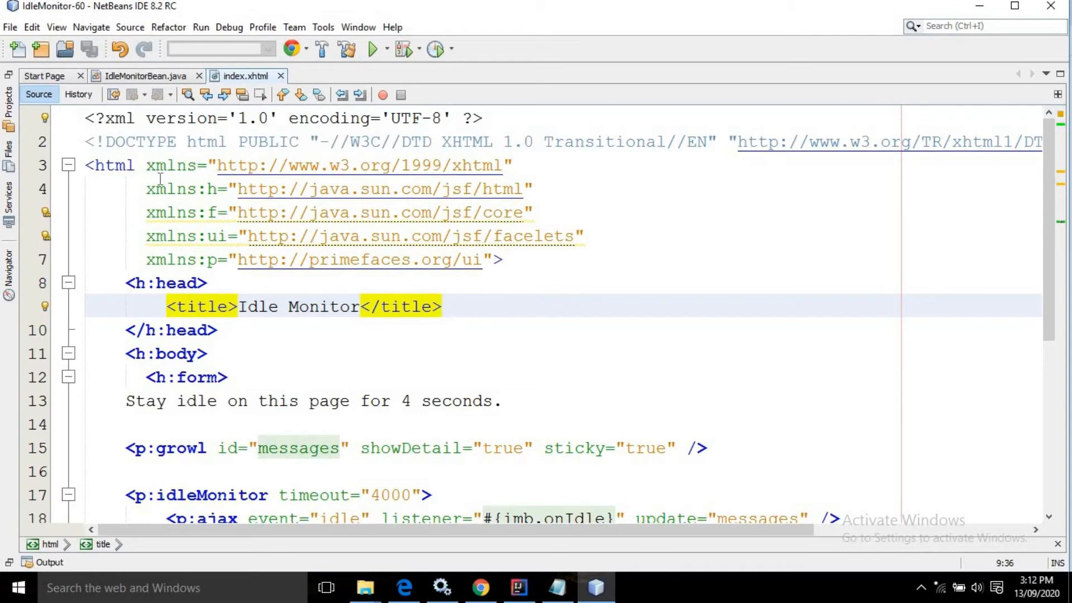
{"action": "left_click", "coordinate": [443, 306]}
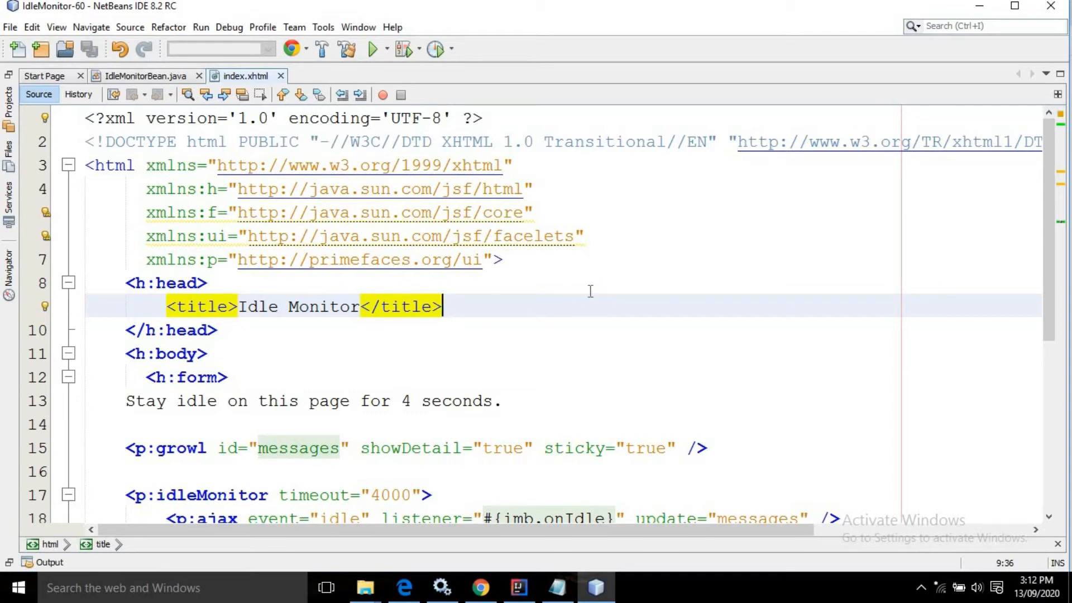
{"action": "scroll", "scroll_direction": "down", "scroll_amount": 3}
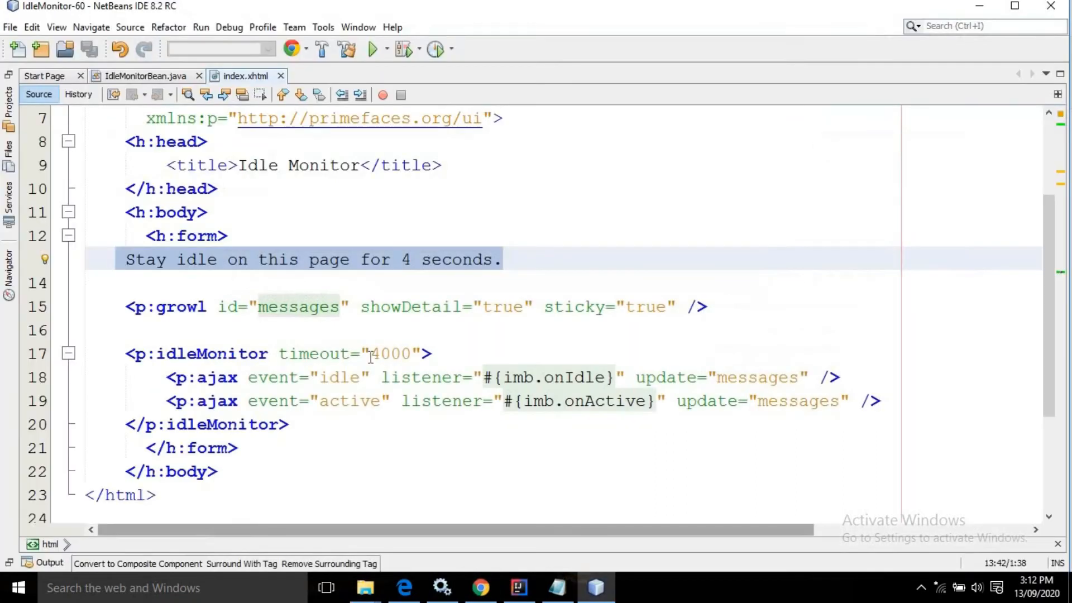
{"action": "scroll", "scroll_direction": "down", "scroll_amount": 3}
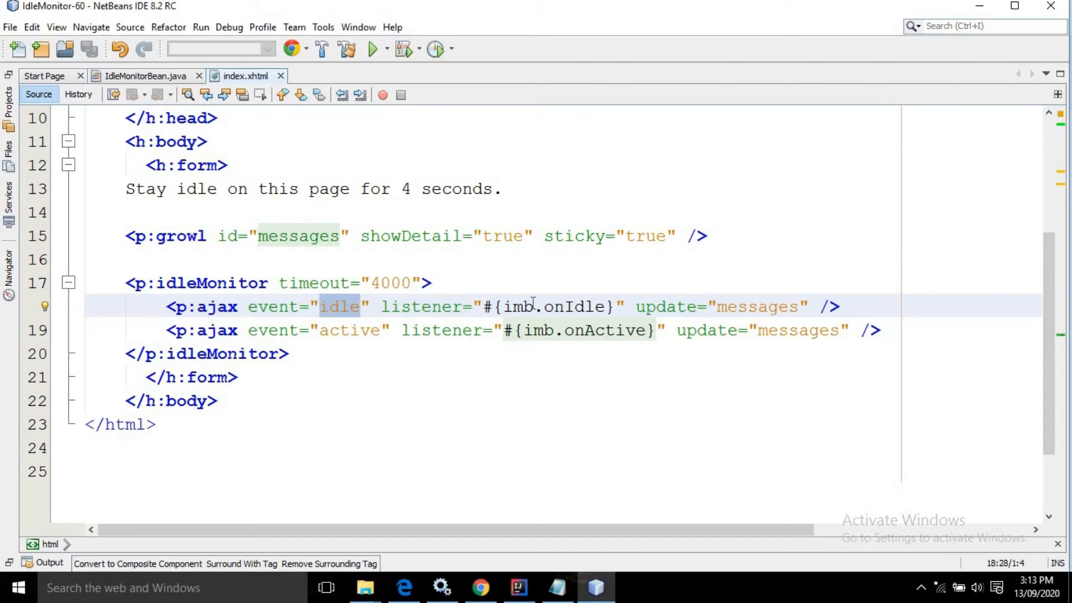
{"action": "double_click", "coordinate": [522, 306]}
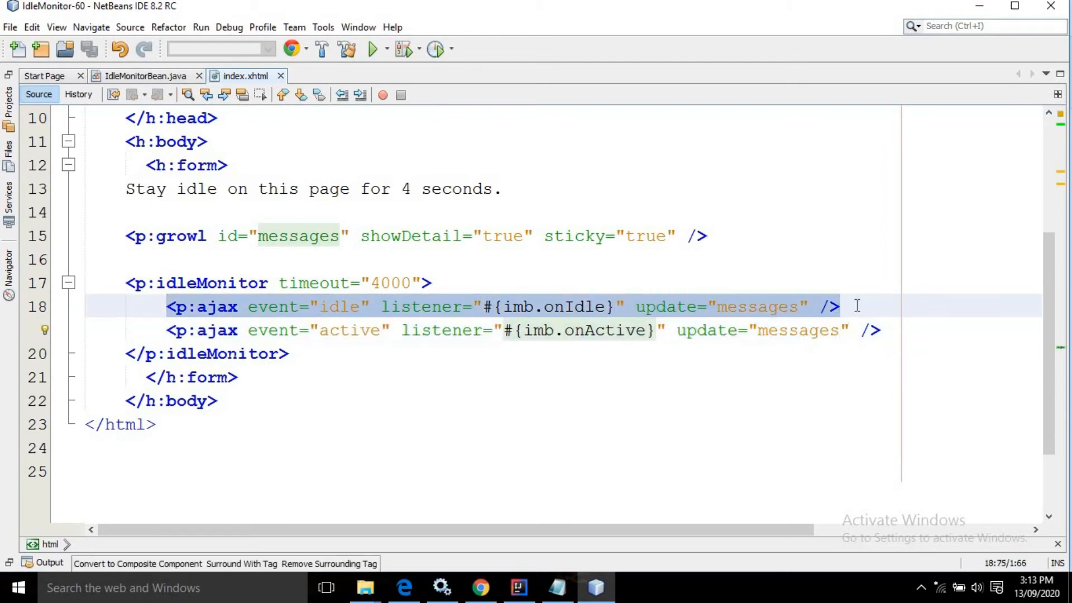
{"action": "left_click", "coordinate": [573, 330]}
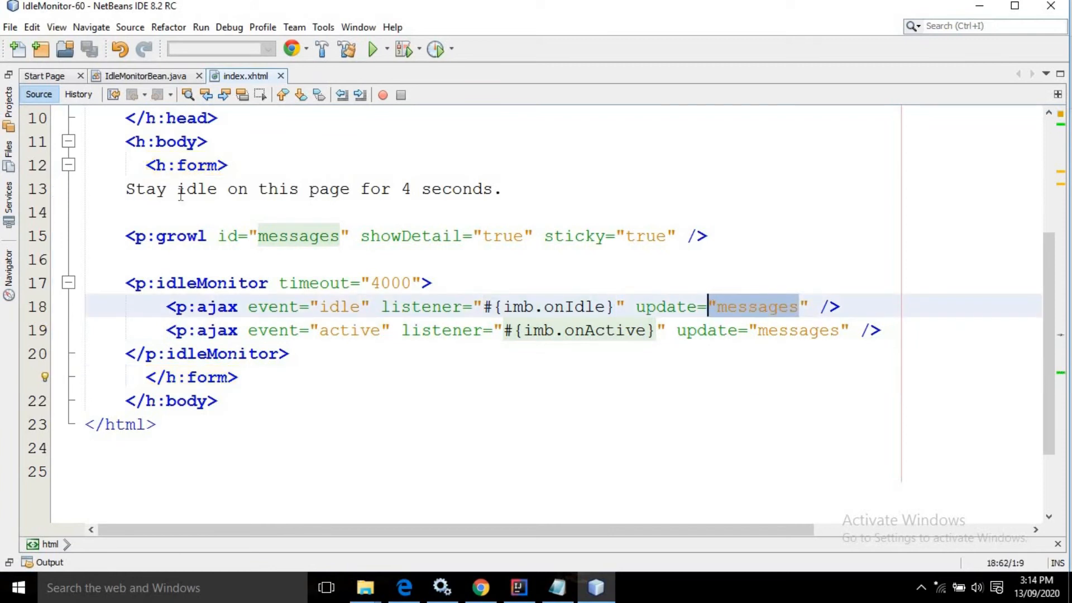
{"action": "left_click", "coordinate": [147, 76]}
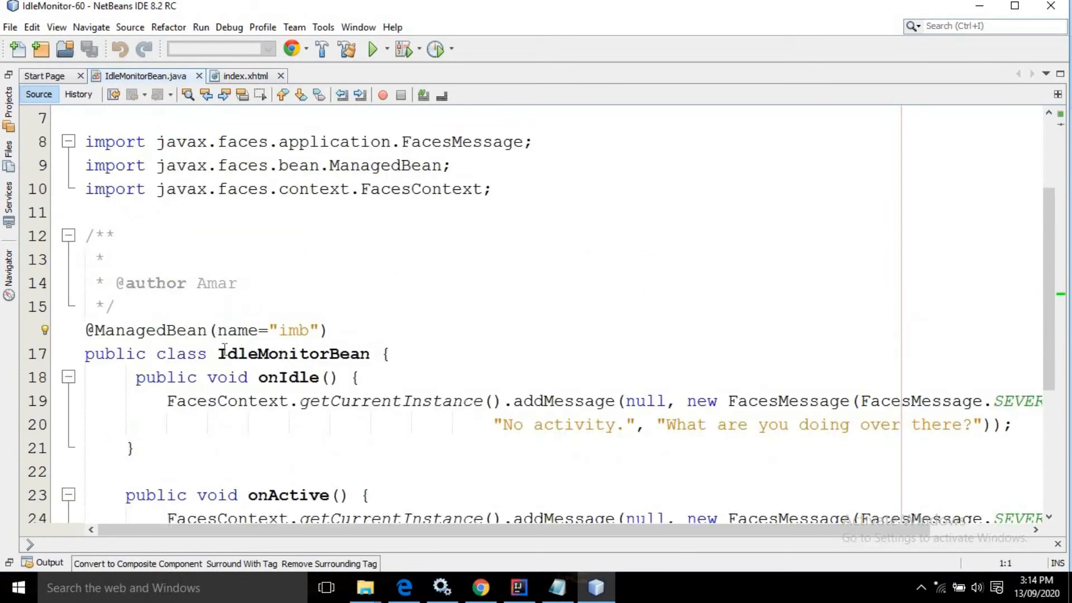
Show IdleMonitorBean's onIdle and onActive methods adding the No activity and Welcome Back messages, then view the page in Chrome
{"action": "double_click", "coordinate": [292, 353]}
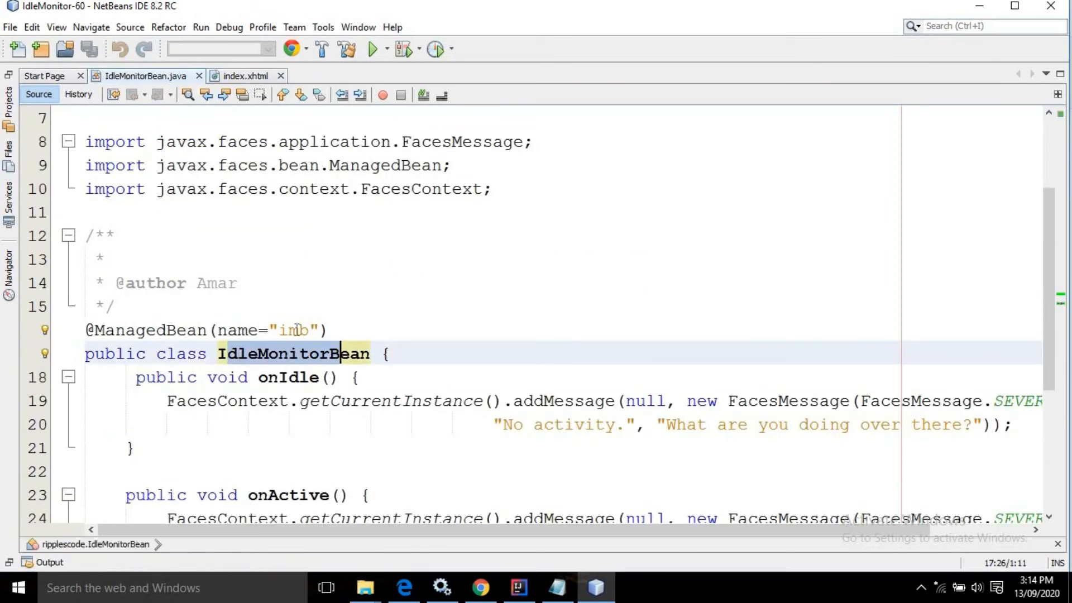
{"action": "scroll", "scroll_direction": "down", "scroll_amount": 3}
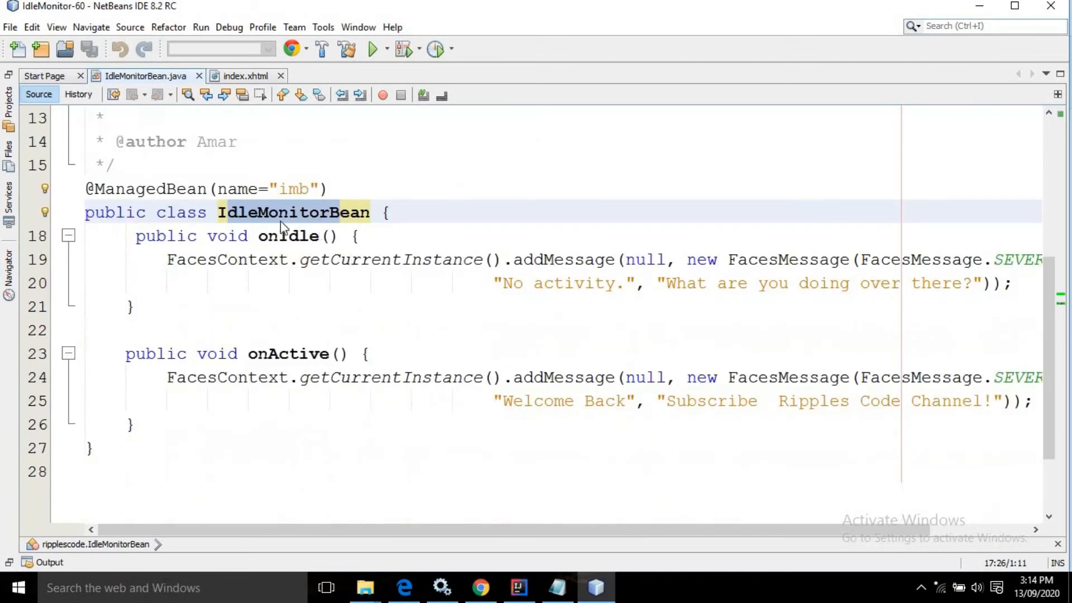
{"action": "mouse_move", "coordinate": [304, 236]}
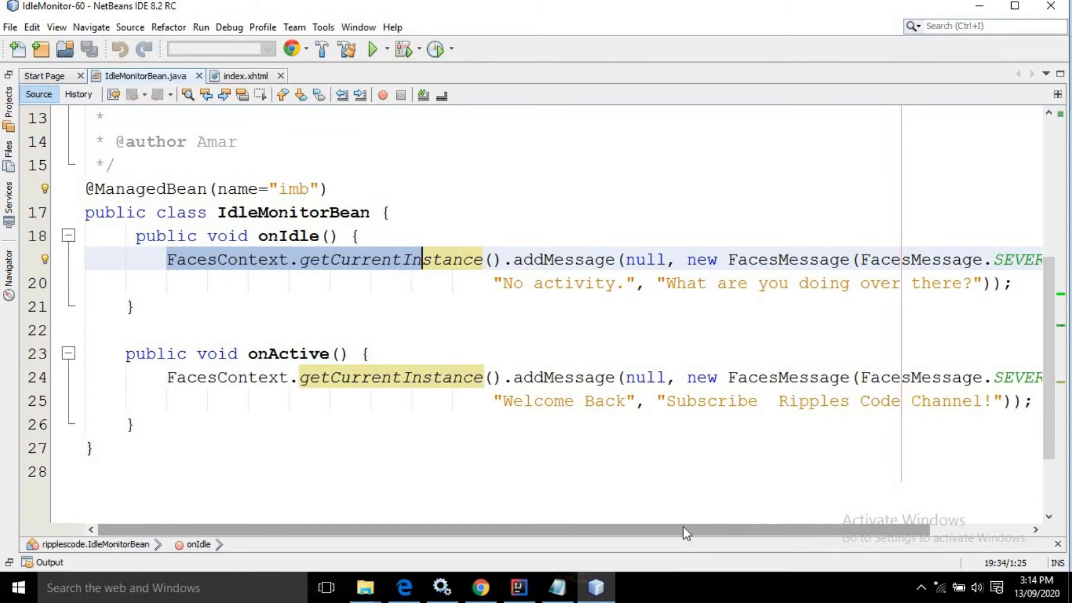
{"action": "scroll", "scroll_direction": "right", "scroll_amount": 3}
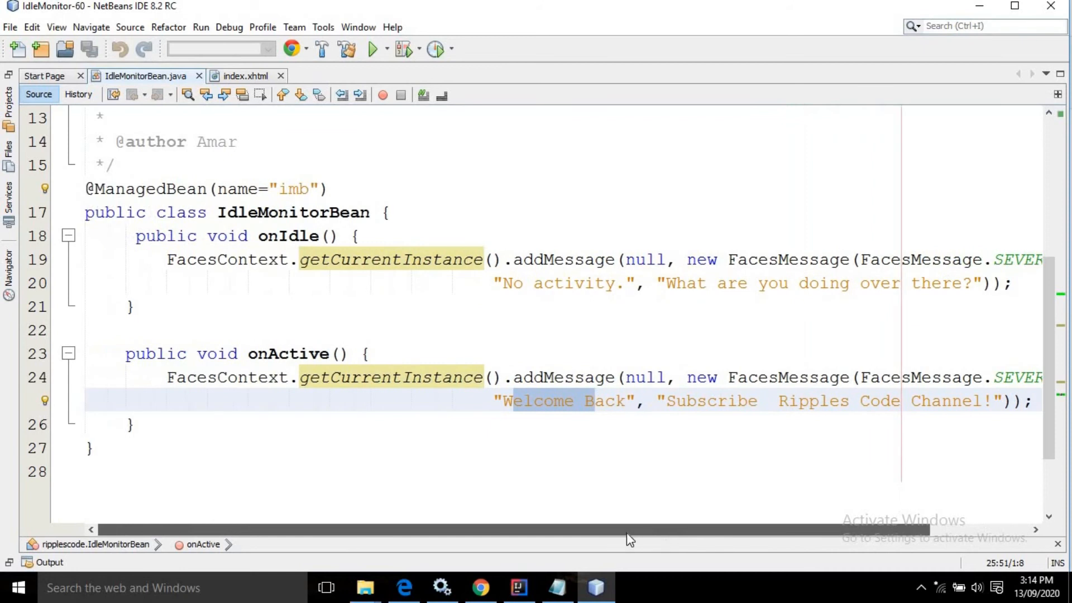
{"action": "left_click", "coordinate": [479, 587]}
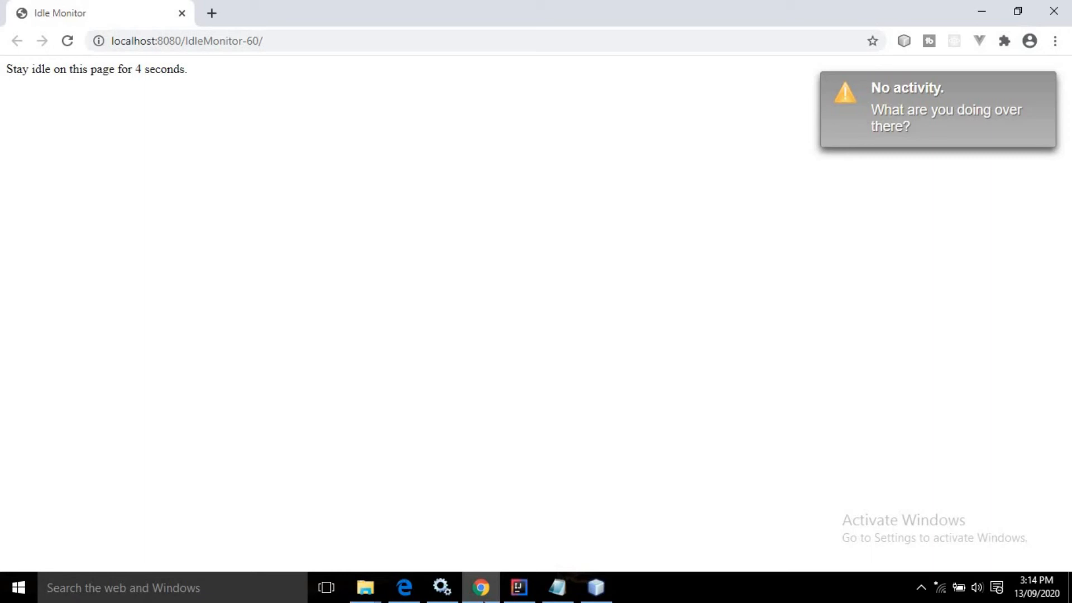
{"action": "mouse_move", "coordinate": [502, 382]}
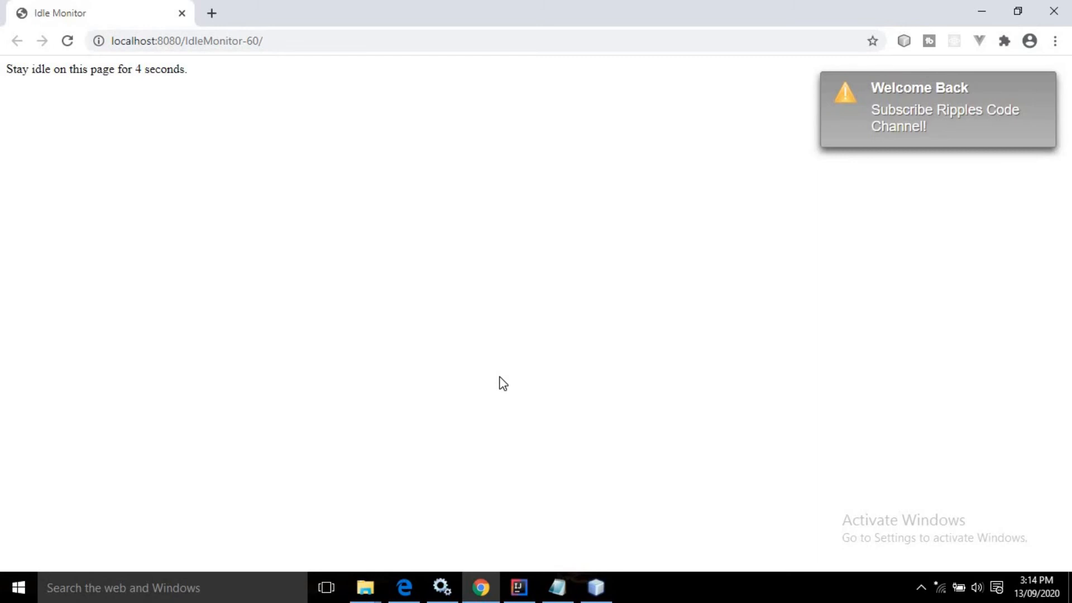
{"action": "mouse_move", "coordinate": [573, 550]}
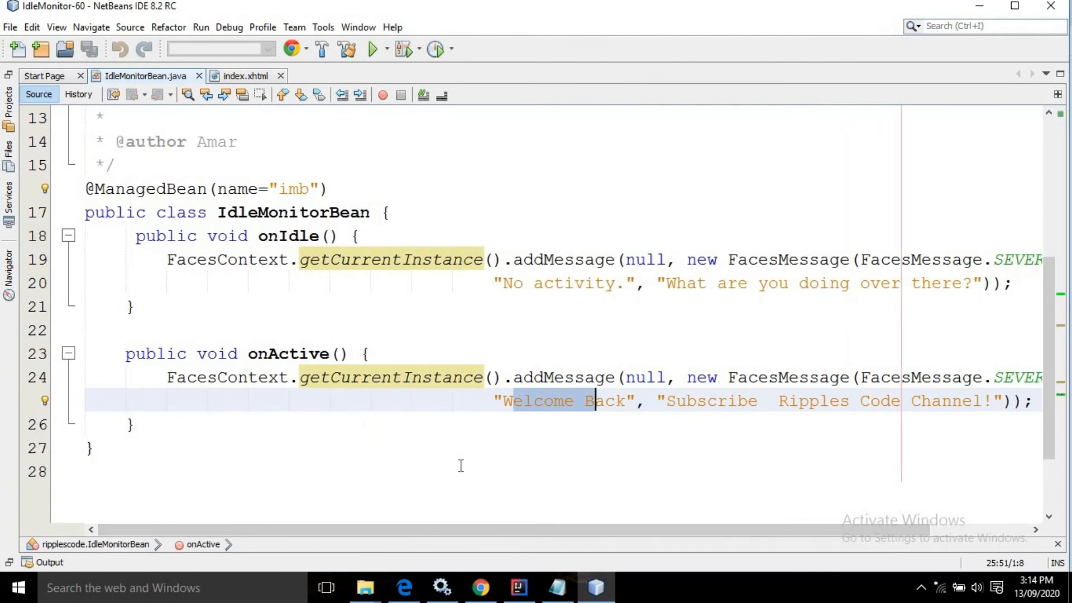
Review the onActive method's Welcome Back message in IdleMonitorBean.java, then return to index.xhtml
{"action": "scroll", "scroll_direction": "up", "scroll_amount": 3}
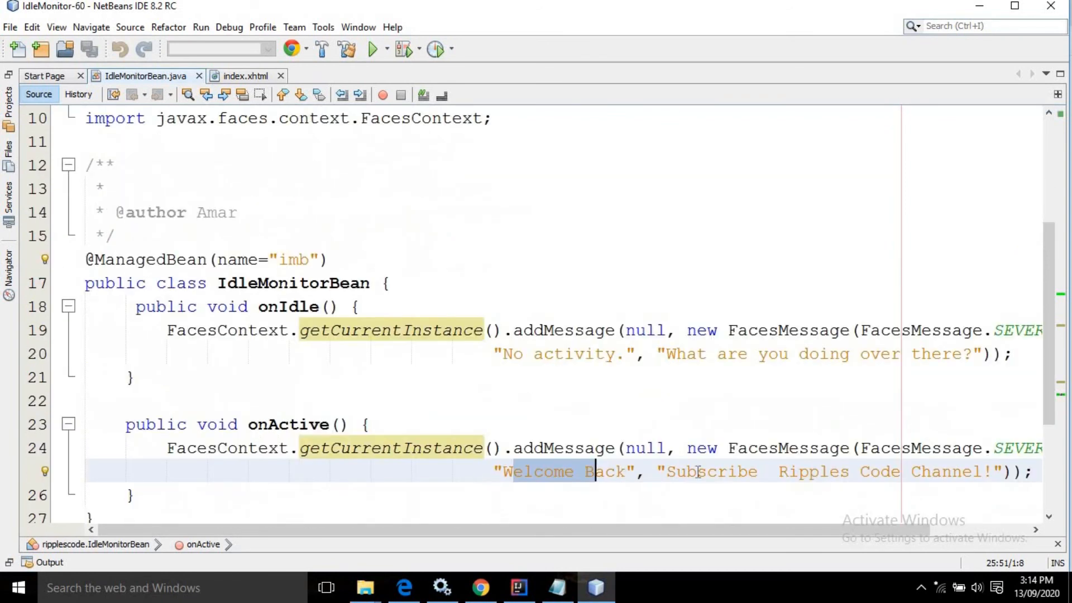
{"action": "scroll", "scroll_direction": "right", "scroll_amount": 3}
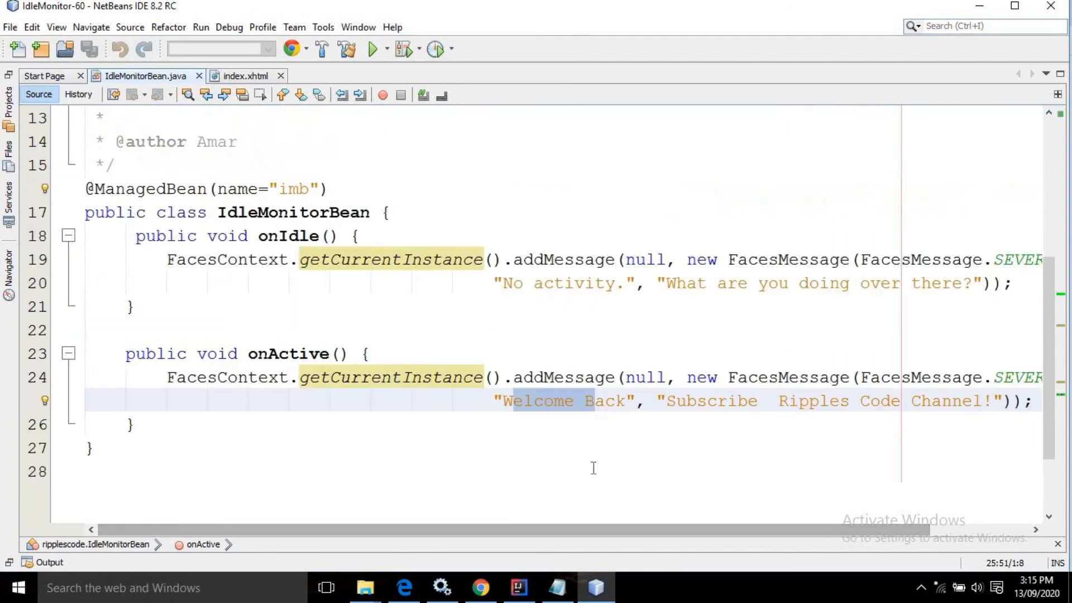
{"action": "left_click", "coordinate": [244, 76]}
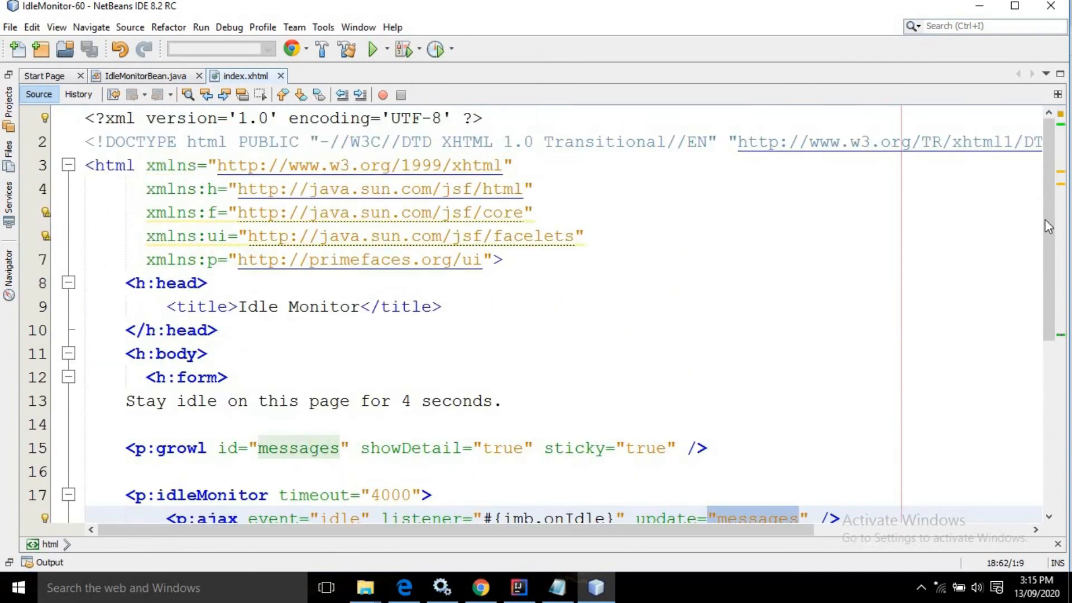
Scroll index.xhtml to the p:idleMonitor block with its idle and active ajax events updating messages
{"action": "scroll", "scroll_direction": "down", "scroll_amount": 3}
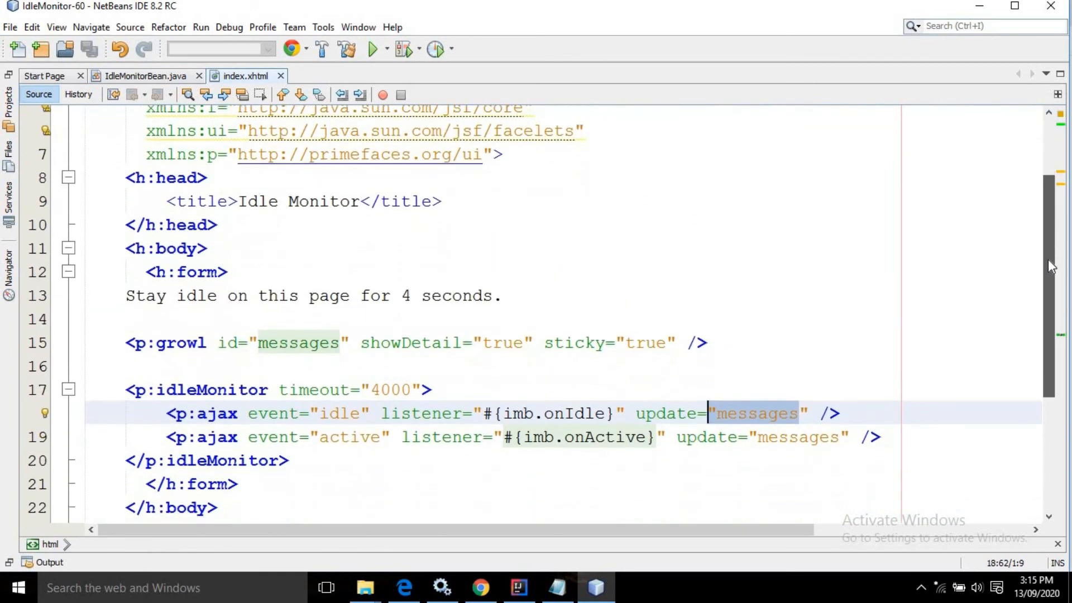
{"action": "scroll", "scroll_direction": "down", "scroll_amount": 3}
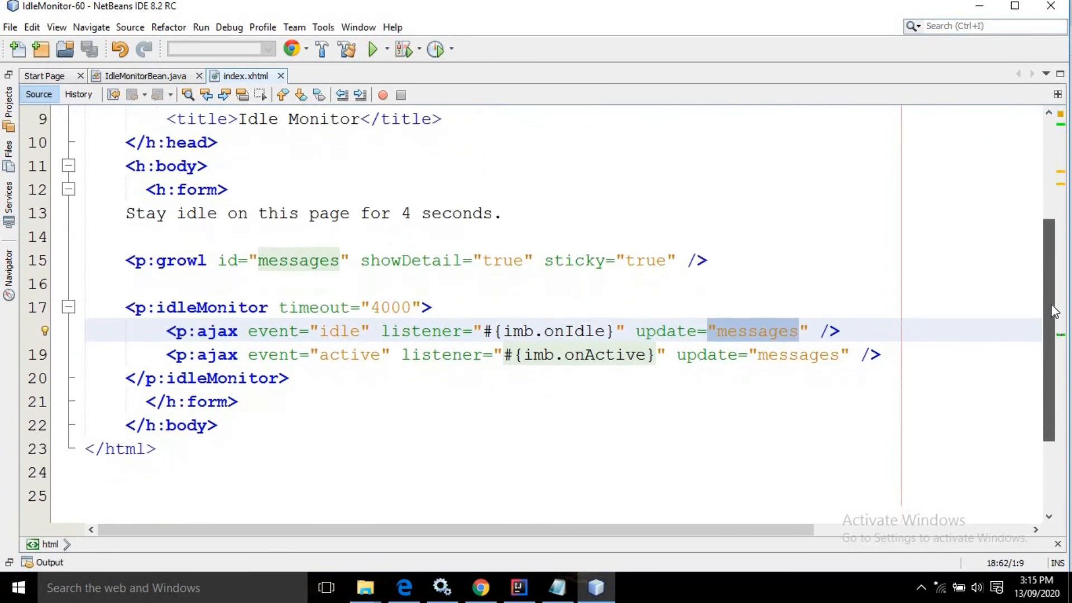
{"action": "scroll", "scroll_direction": "down", "scroll_amount": 3}
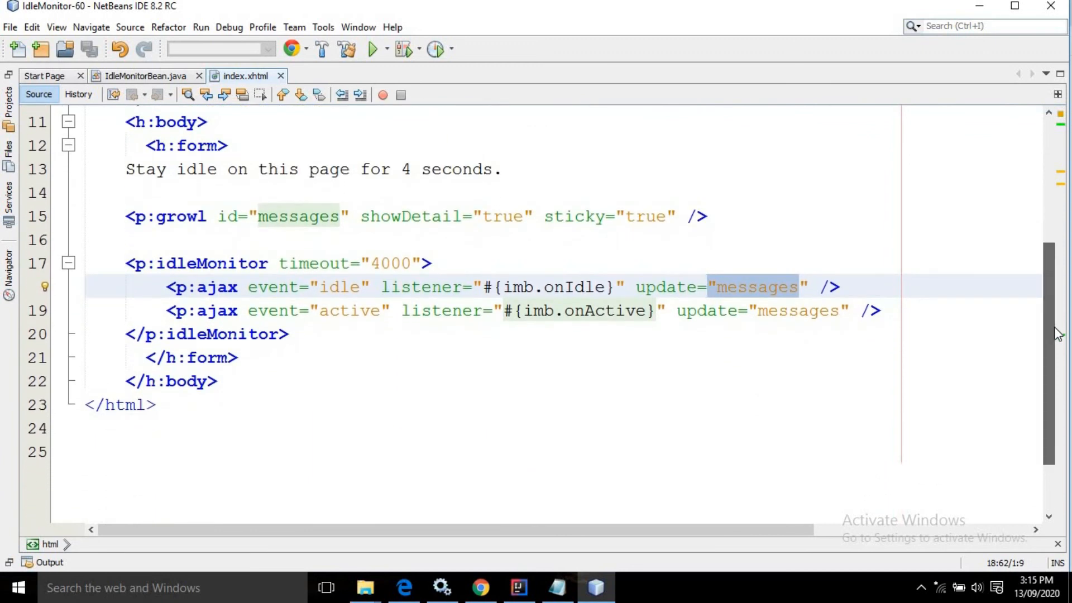